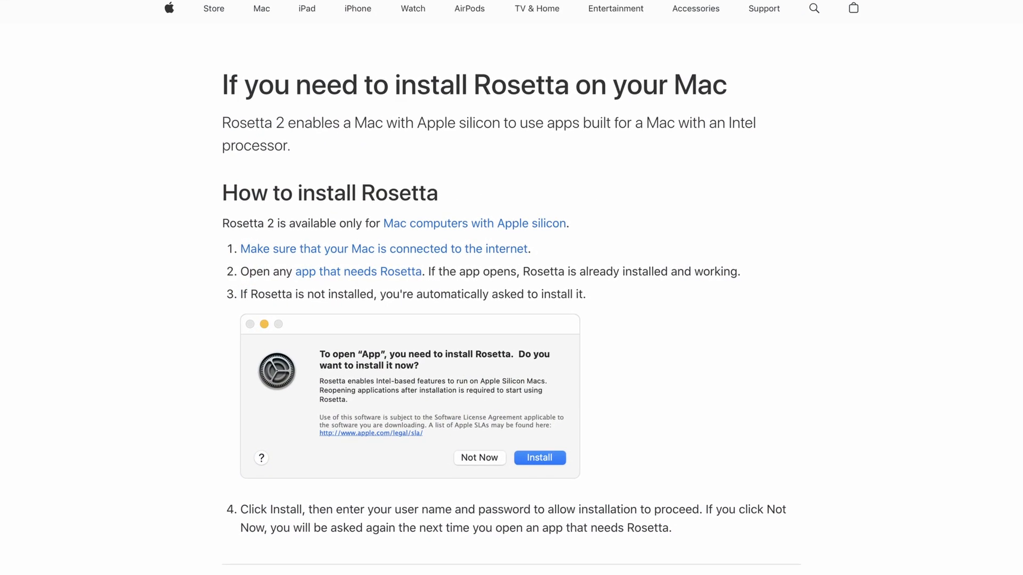
Run 'softwareupdate --install-rosetta' in Terminal and agree to the Rosetta license terms
scroll(up, 3)
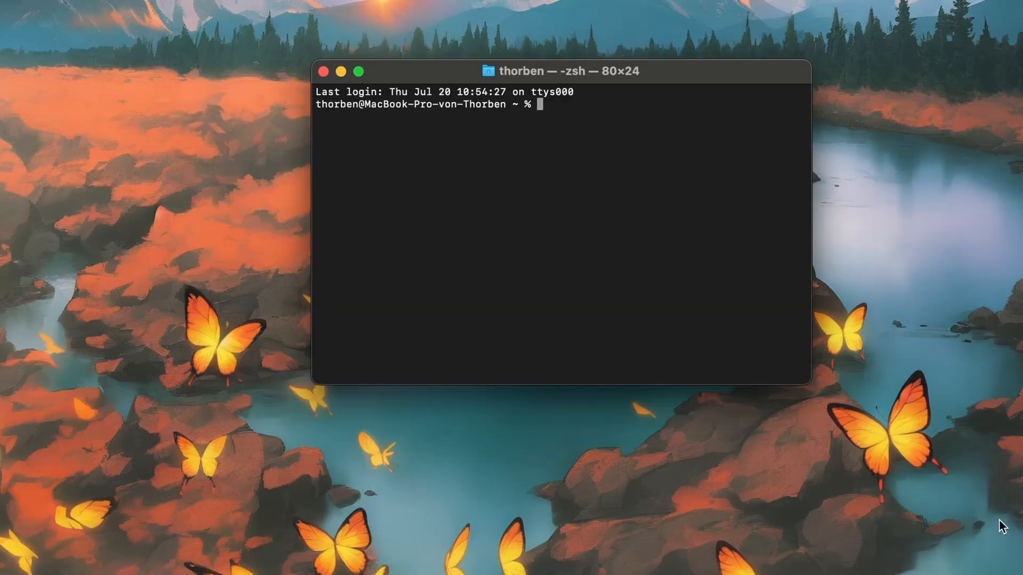
text(softwareupdate -)
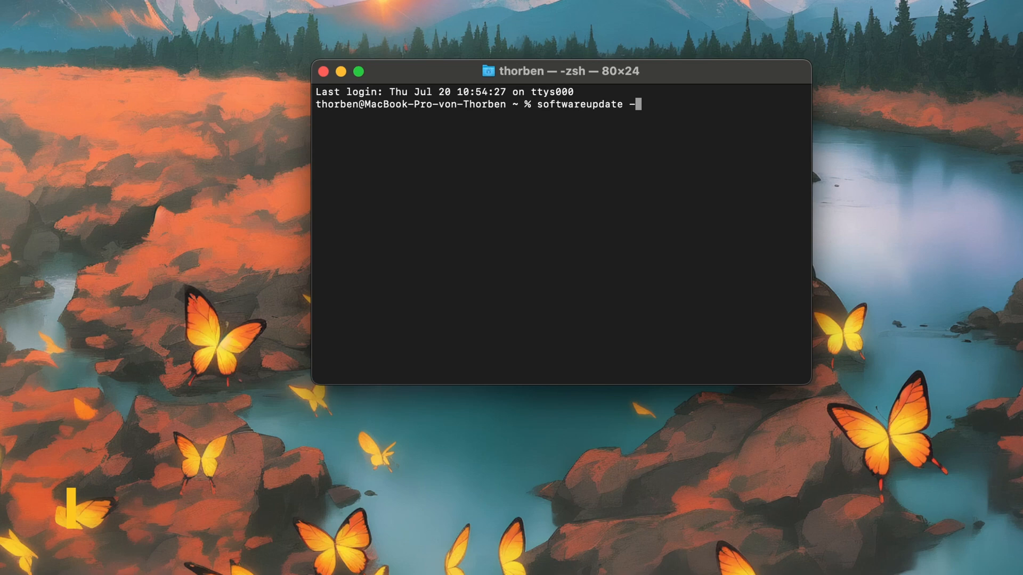
text(-install-rosetta)
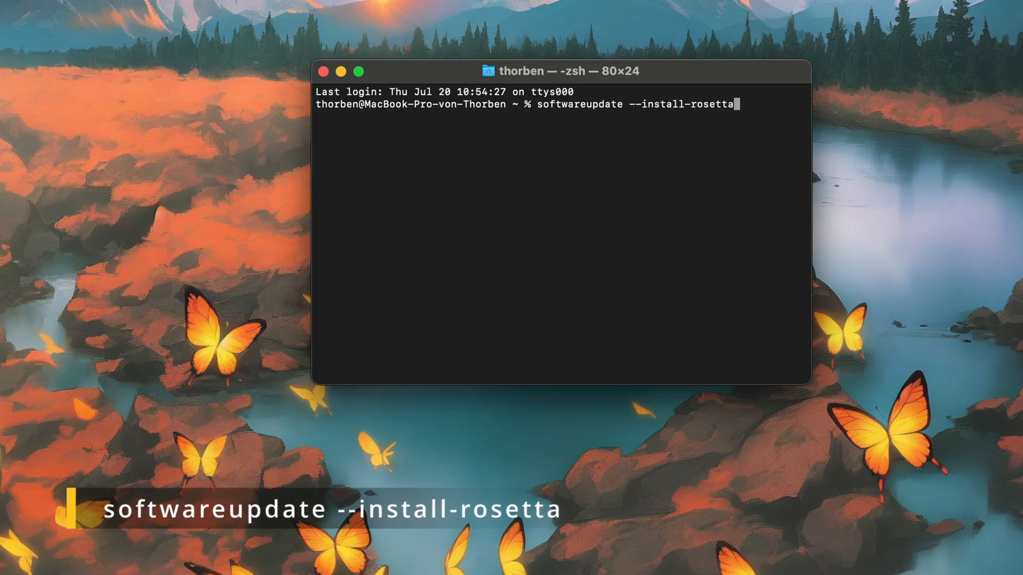
key(Return)
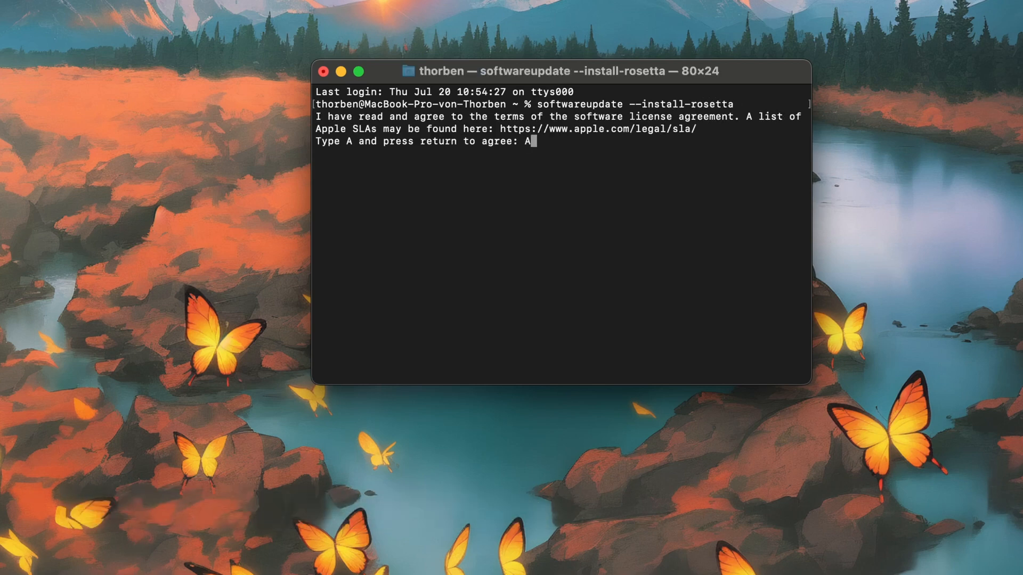
key(Return)
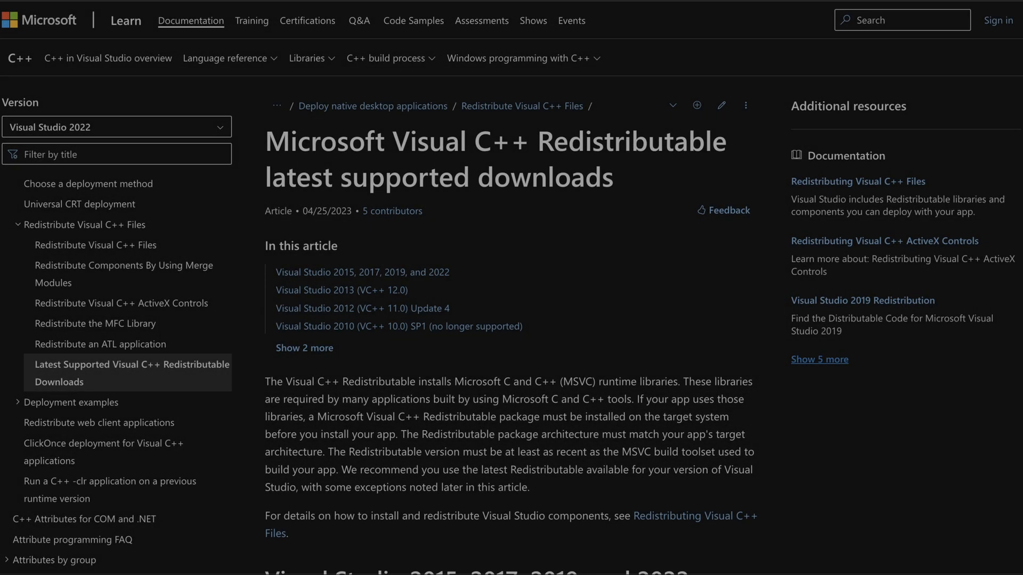
scroll(down, 3)
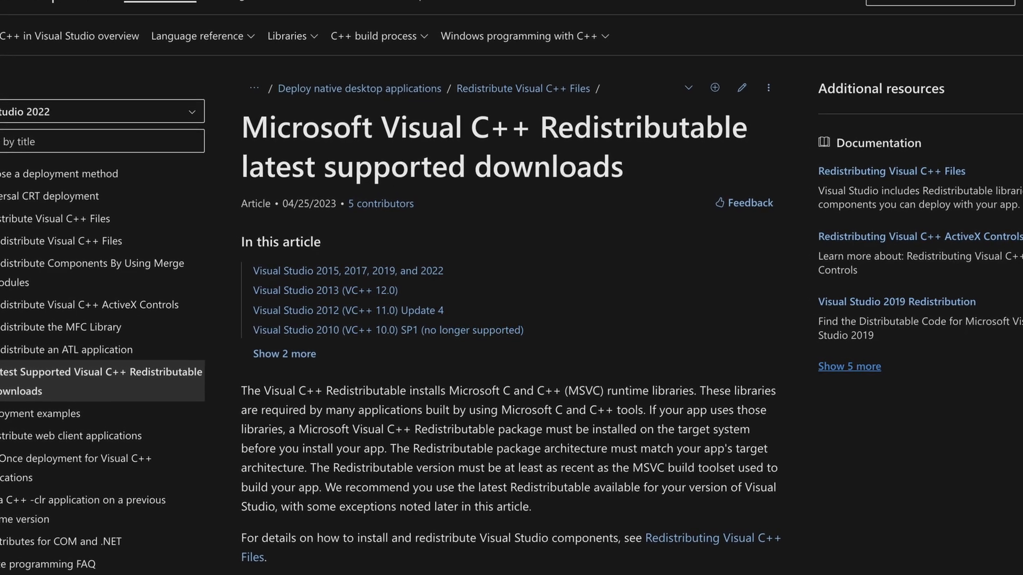
scroll(up, 3)
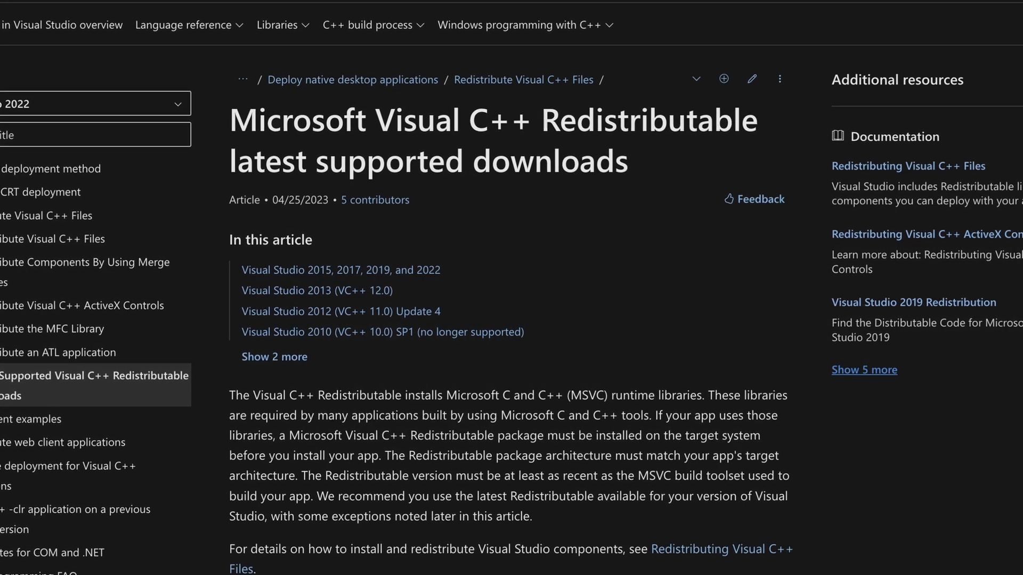
scroll(down, 3)
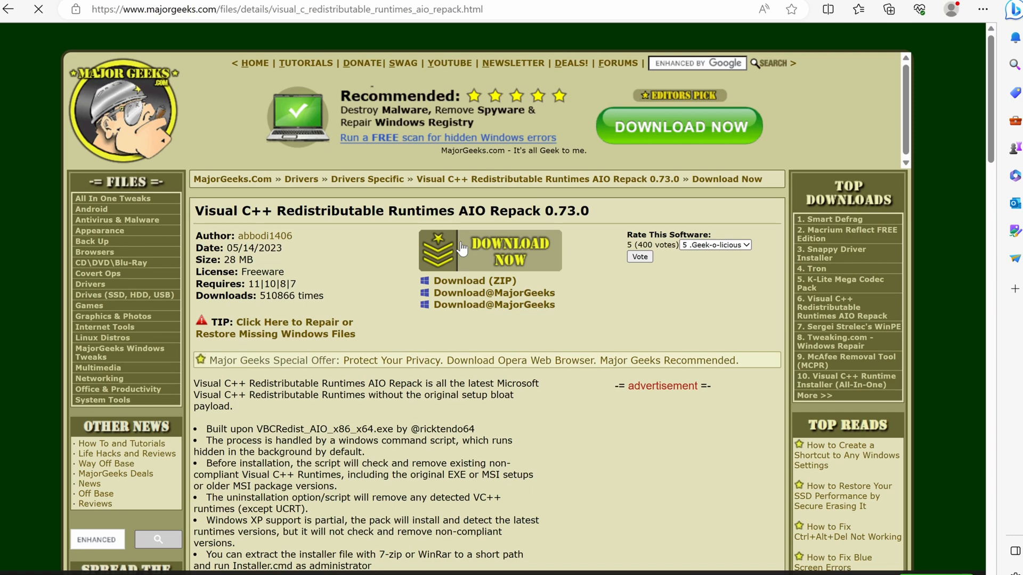
Start the MajorGeeks download of the Visual C++ Runtimes AIO Repack 0.73.0
click(488, 250)
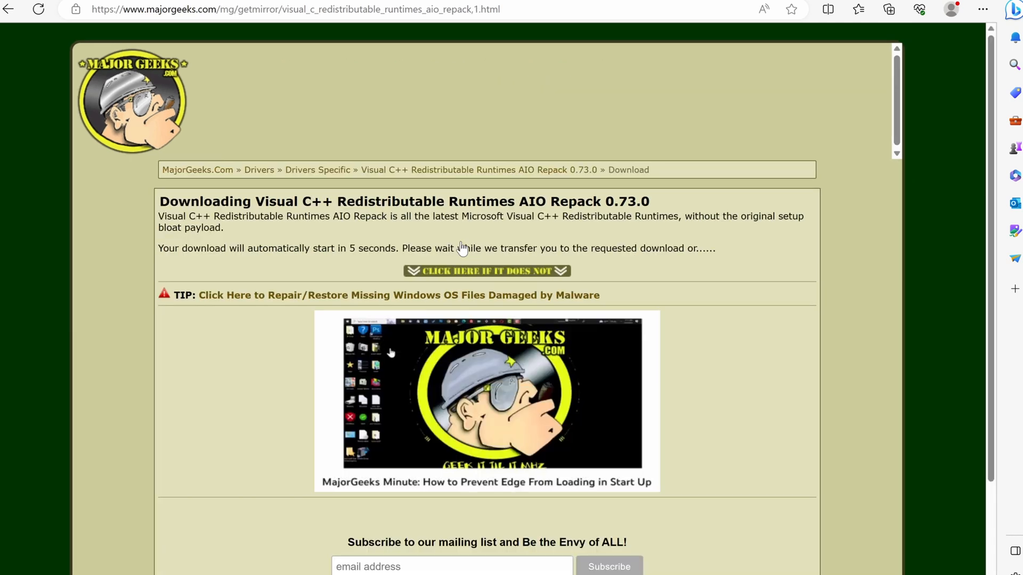
click(888, 9)
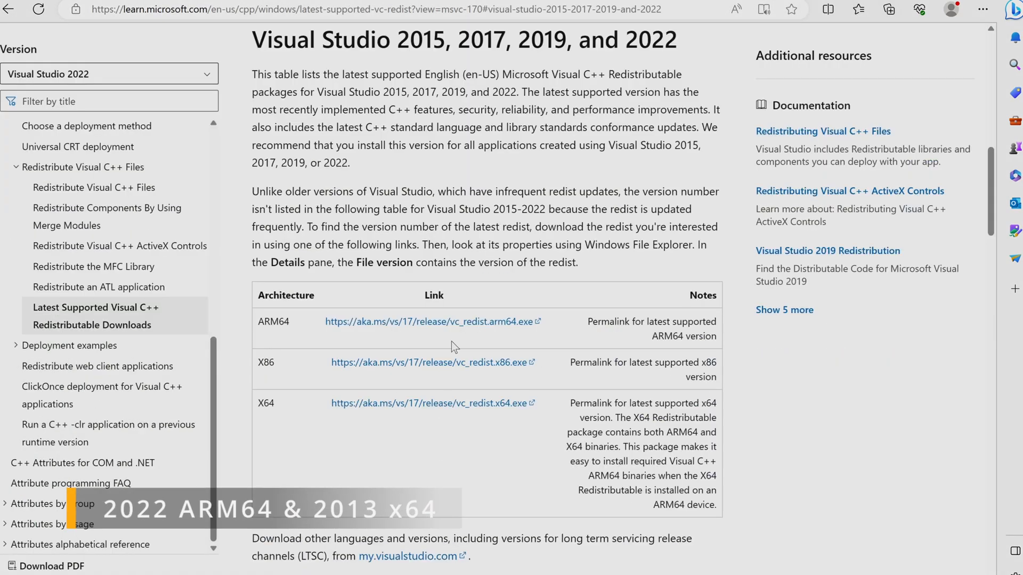
Download vc_redist.arm64.exe, then jump to the Visual Studio 2013 (VC++ 12.0) section
click(428, 321)
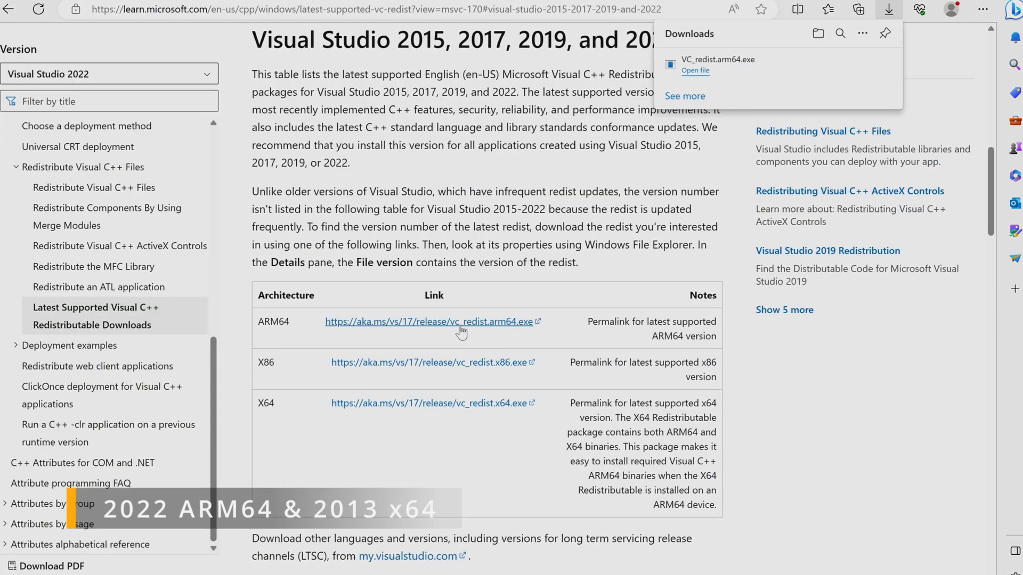
scroll(up, 3)
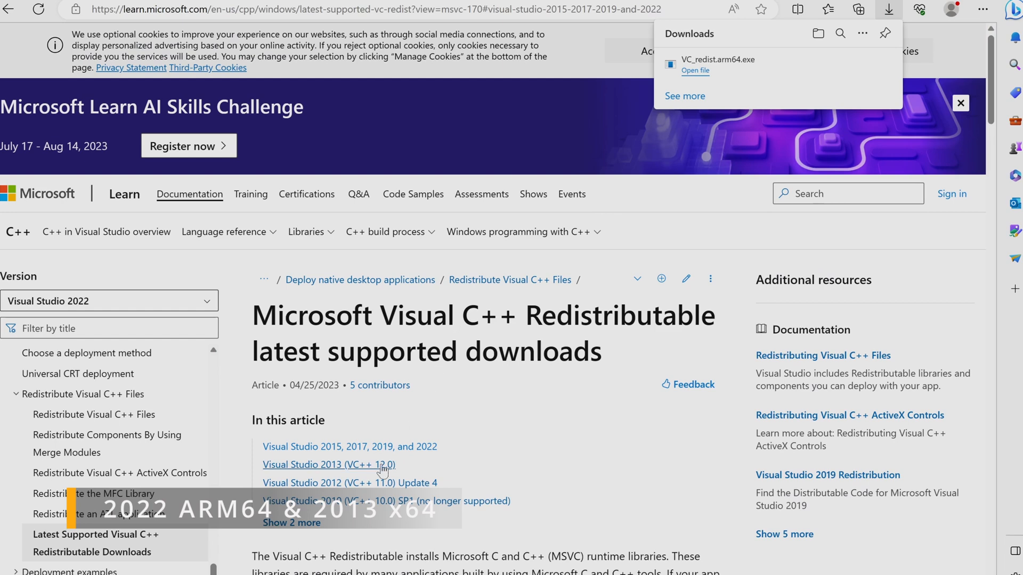
click(328, 464)
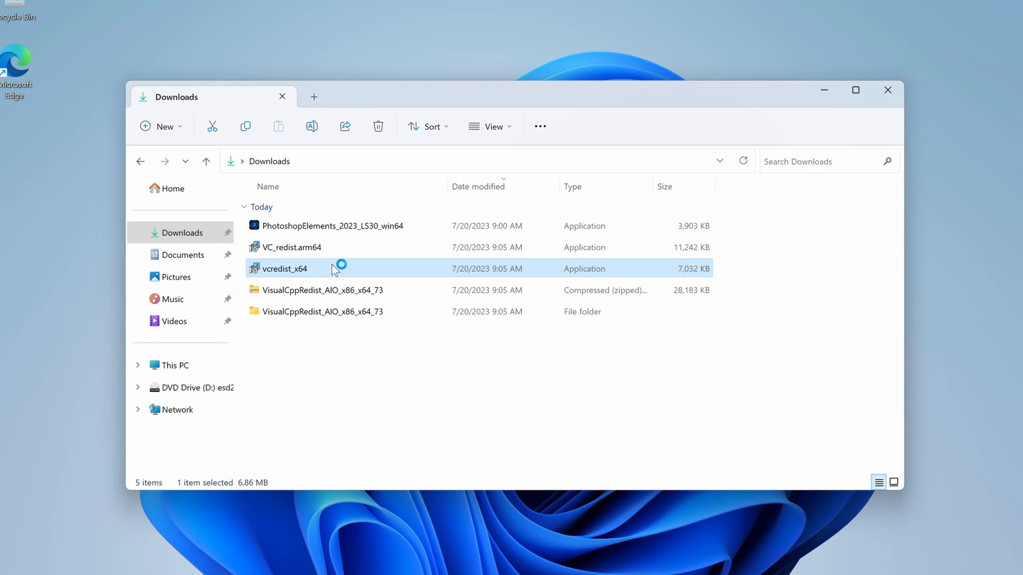
Run vcredist_x64, then launch the PhotoshopElements_2023_LS30_win64 installer from Downloads
click(332, 225)
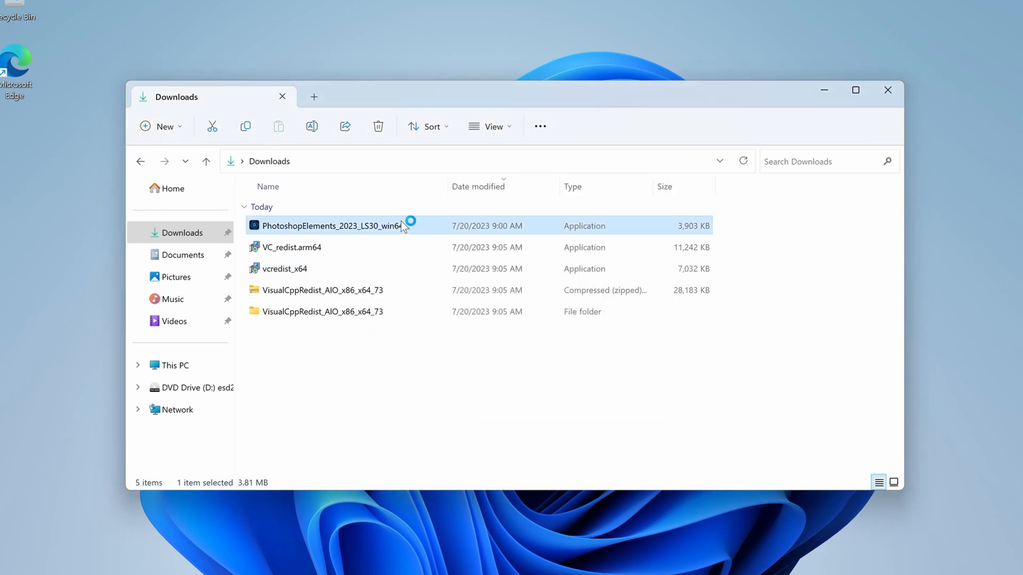
double_click(334, 226)
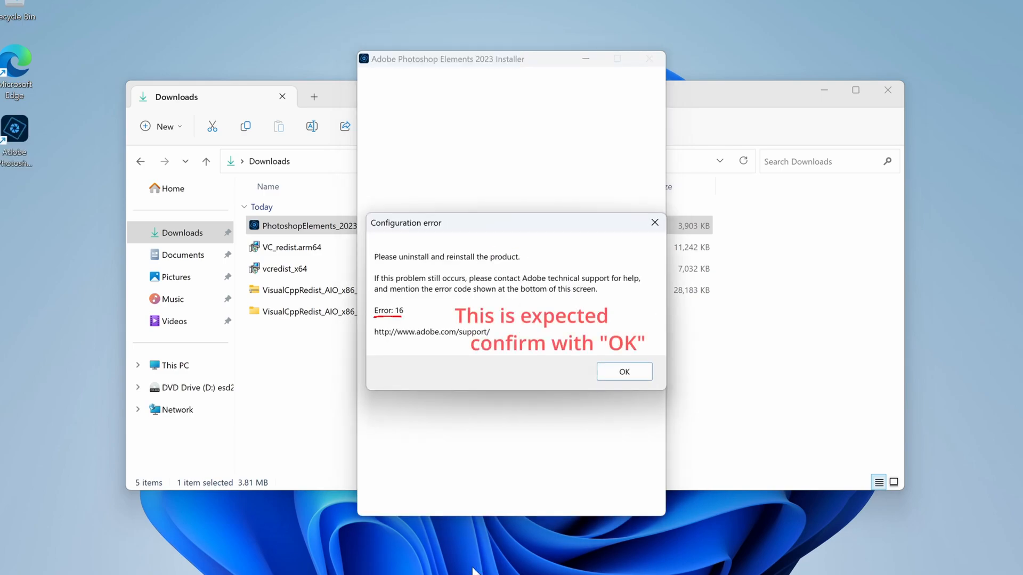
Confirm the expected Error 16 dialog and launch Photo Editor from the home screen
click(622, 371)
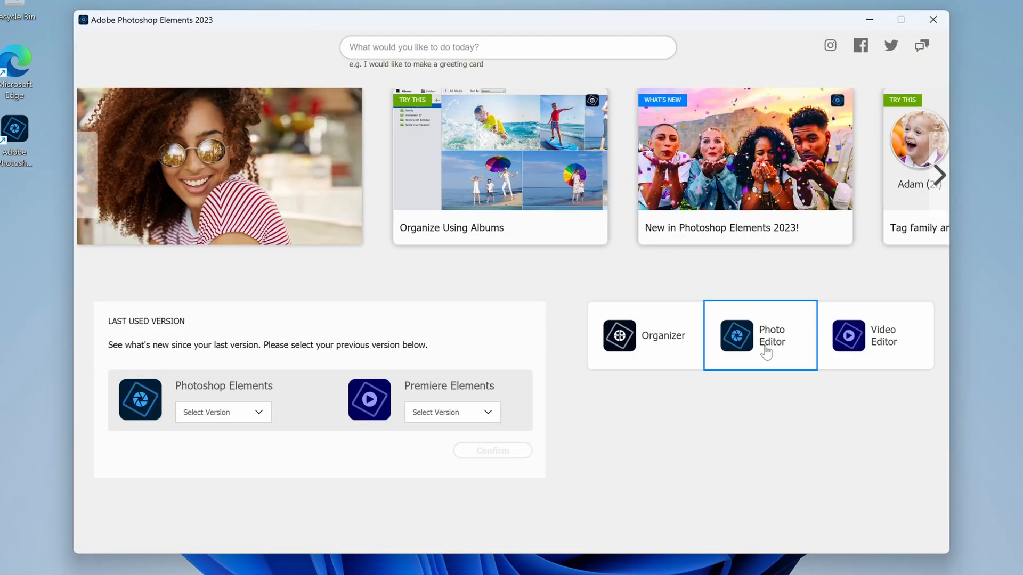
click(758, 335)
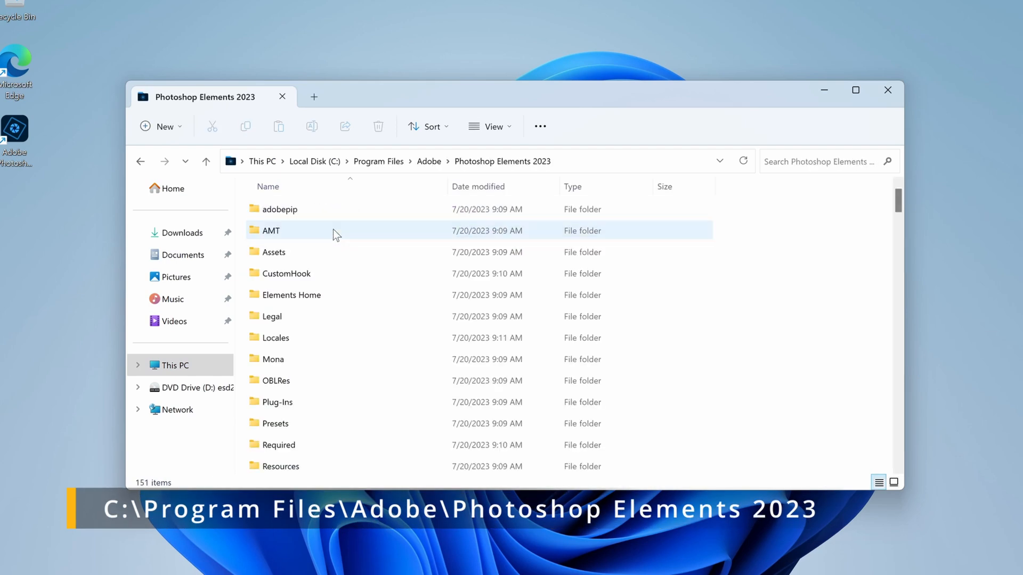
Launch PhotoshopElementsEditor from the Program Files folder and start a new blank file
scroll(down, 3)
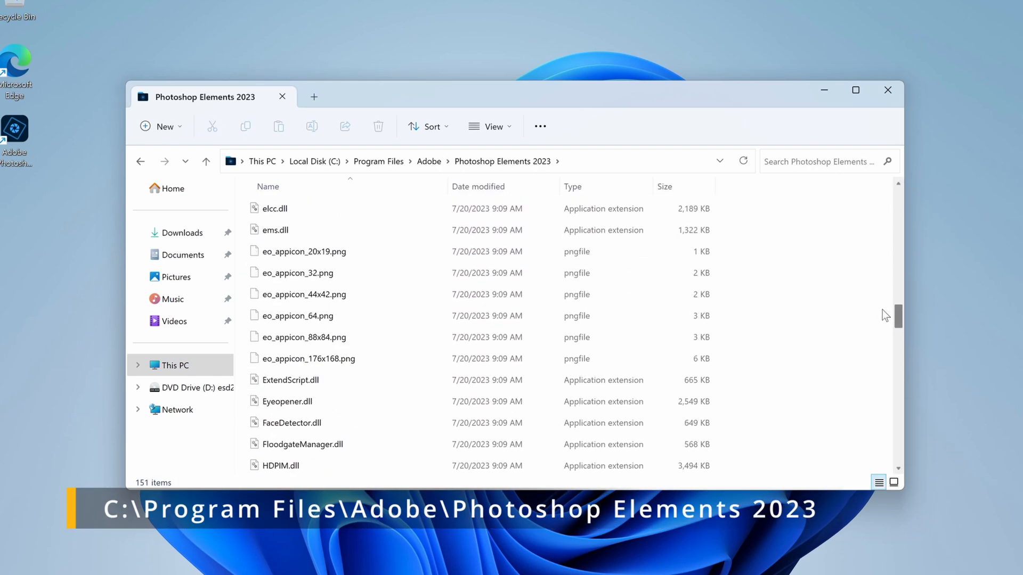
scroll(down, 3)
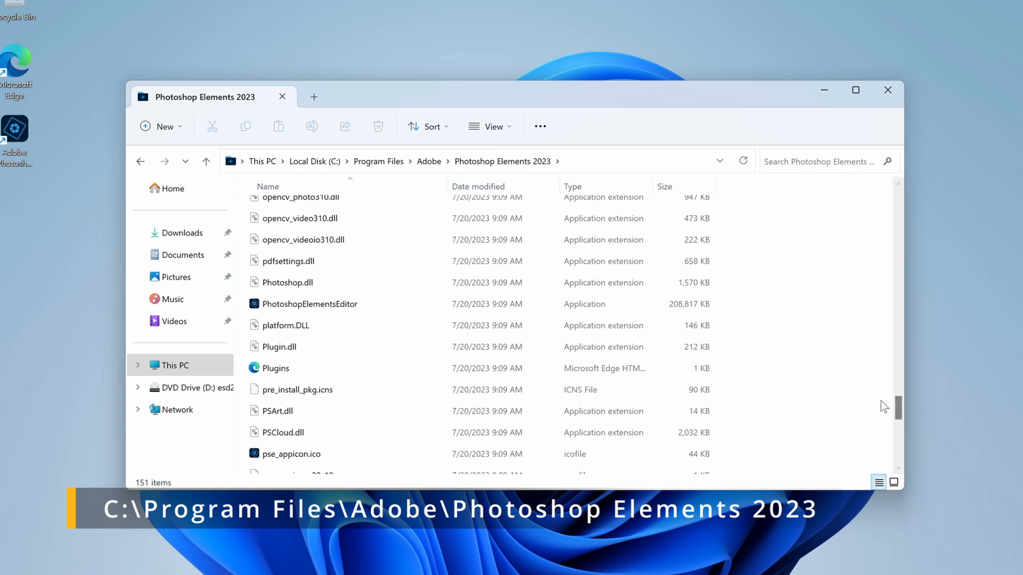
click(309, 304)
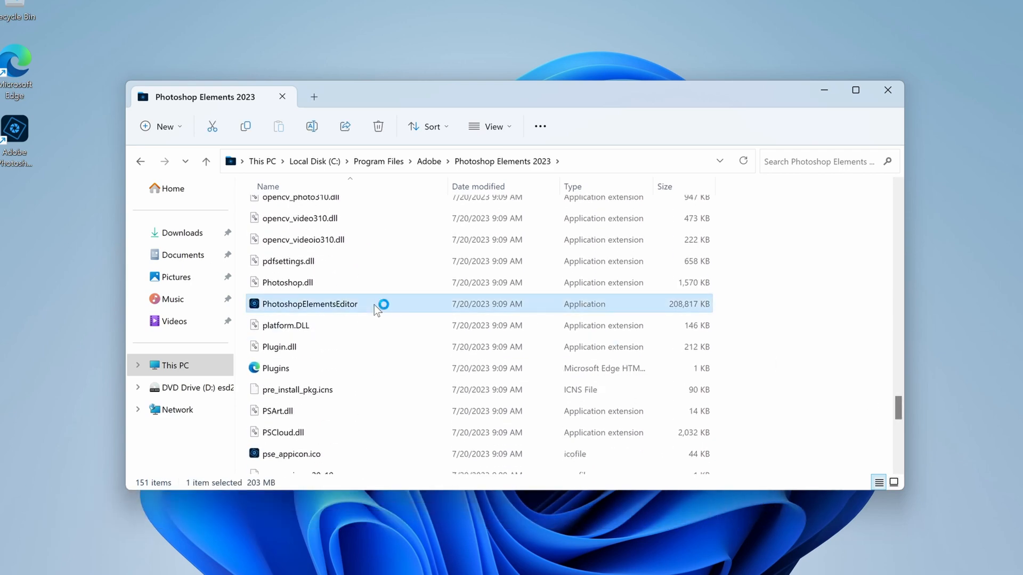
double_click(309, 305)
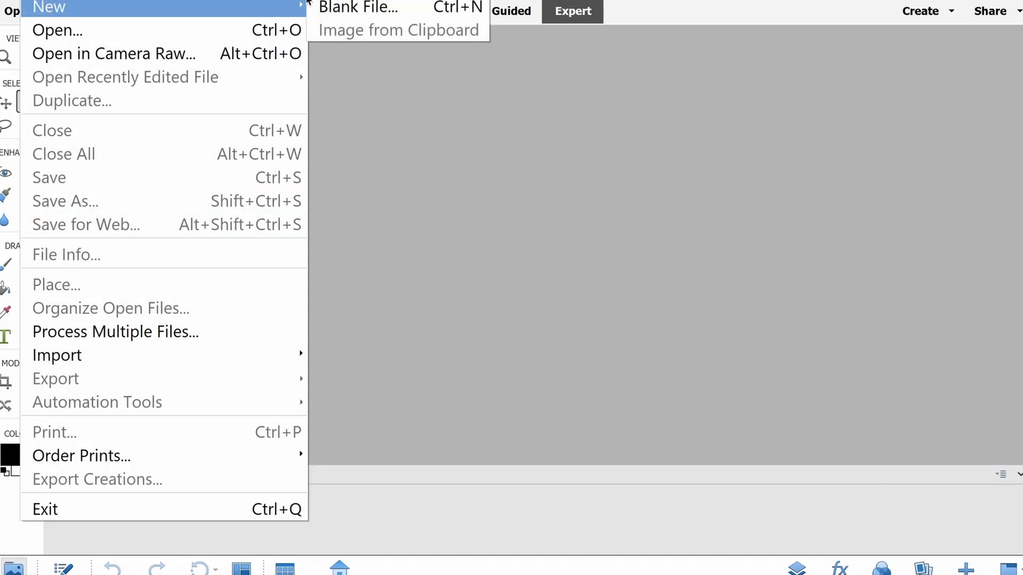
click(357, 8)
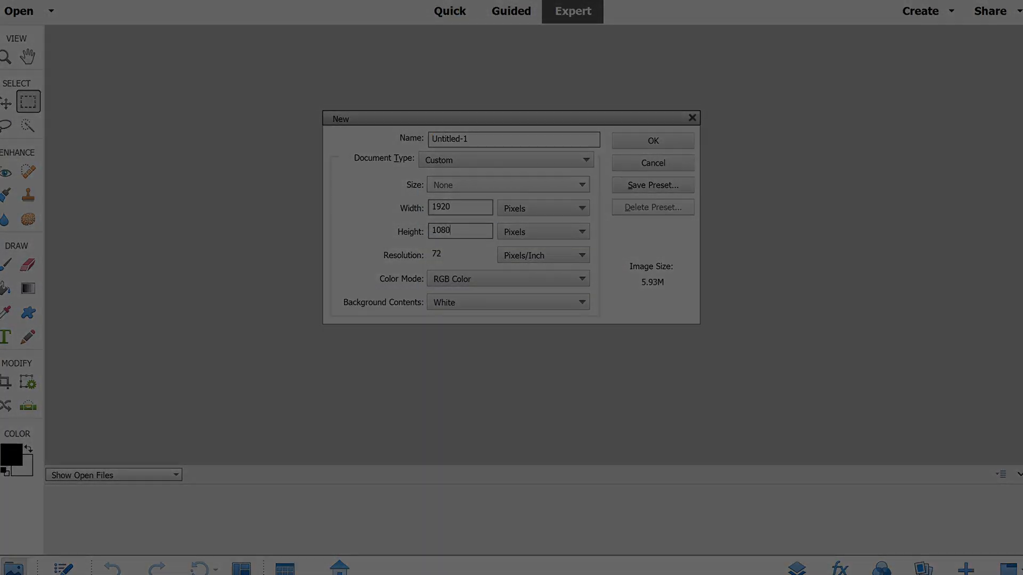